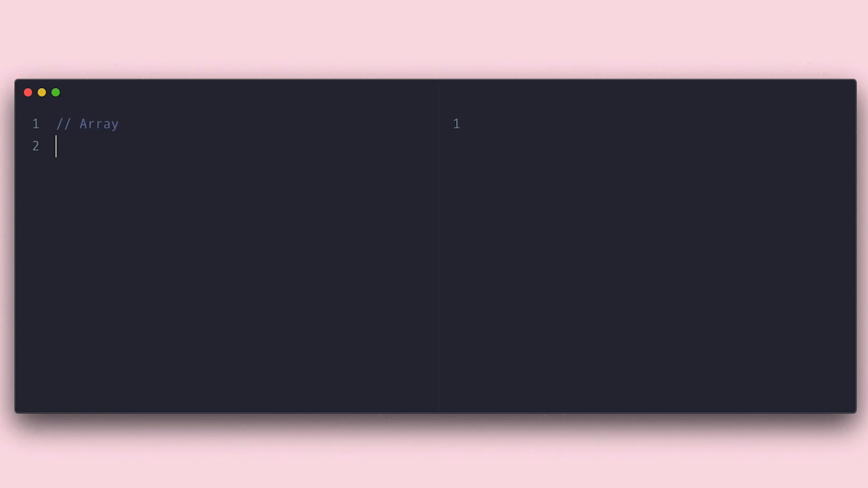
- Declare let arr = new Array(); and log it with console.log(arr);
{"action": "type", "text": "let arr = ne"}
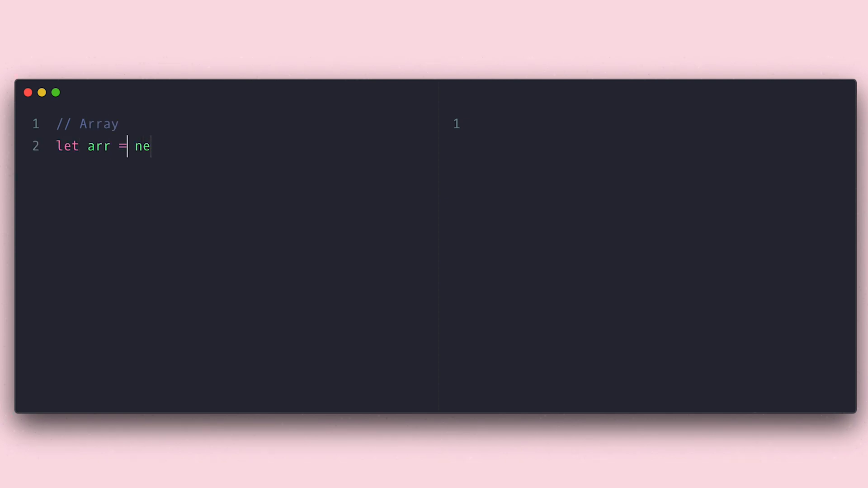
{"action": "type", "text": "w Array();"}
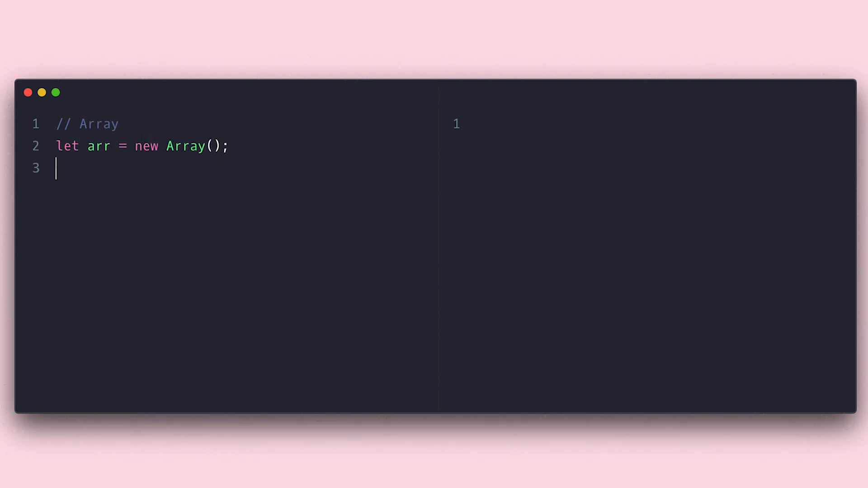
{"action": "type", "text": "console"}
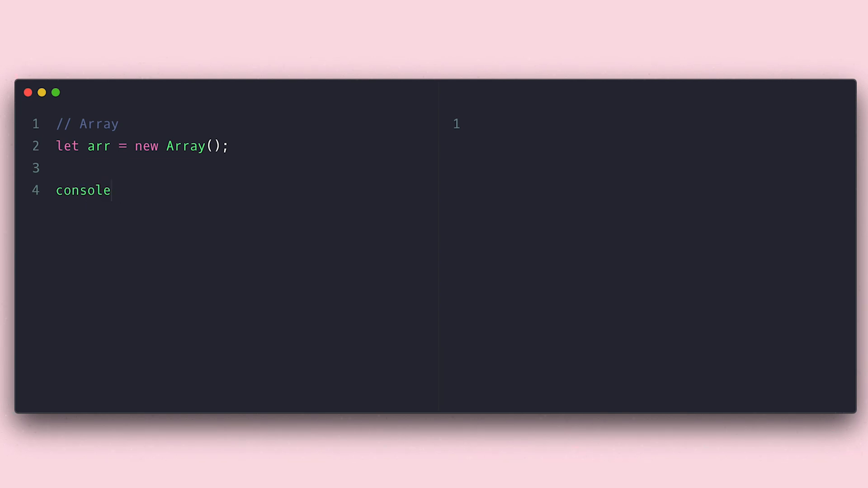
{"action": "type", "text": ".log(arr);"}
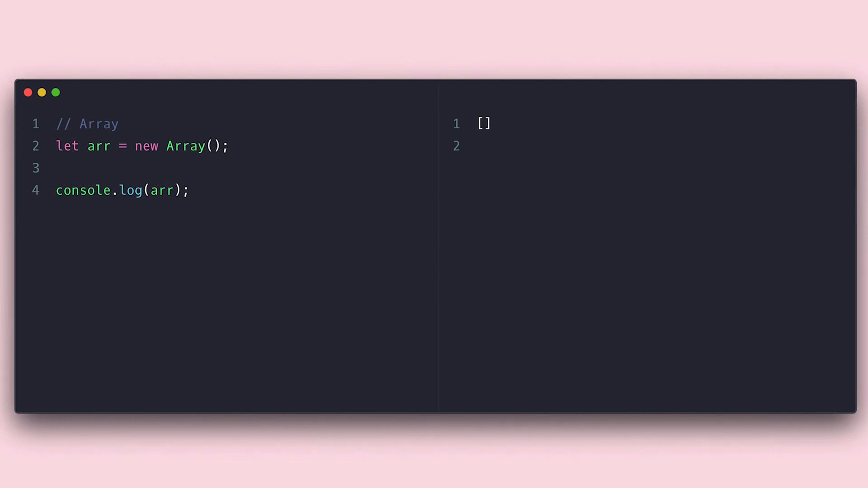
- Reassign arr = []; above the log so the output shows [], then move onto that line
{"action": "type", "text": "arr ="}
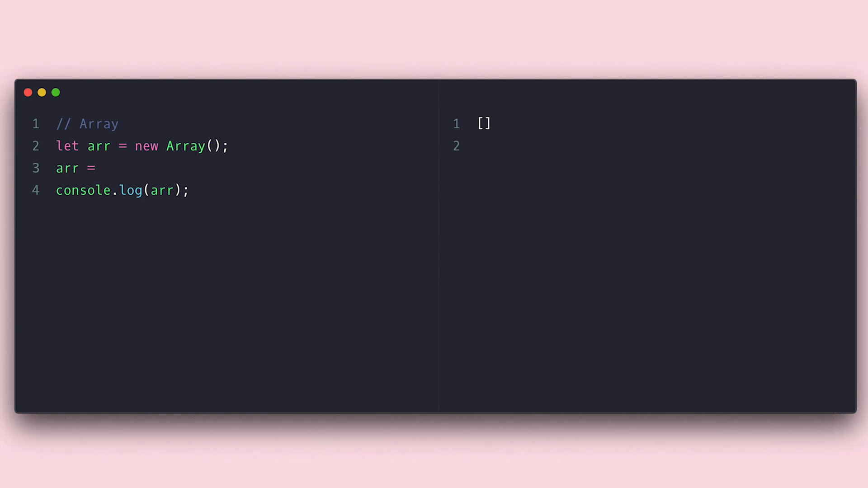
{"action": "type", "text": "[];"}
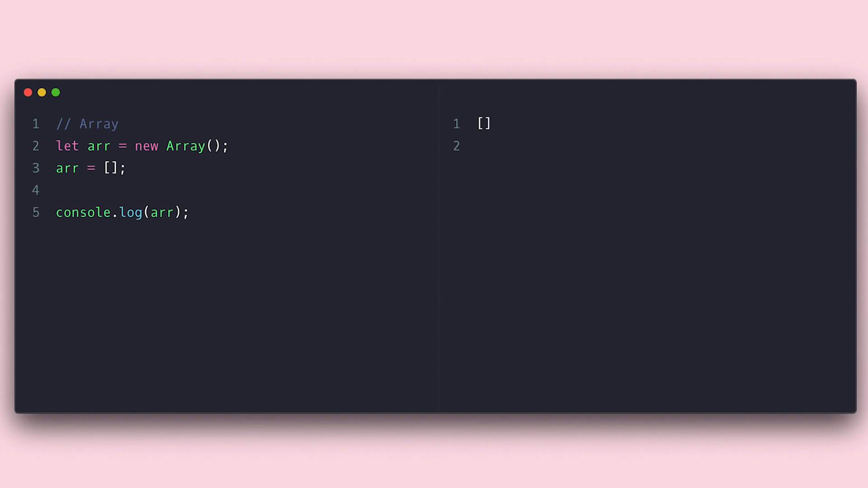
{"action": "left_click", "coordinate": [55, 190]}
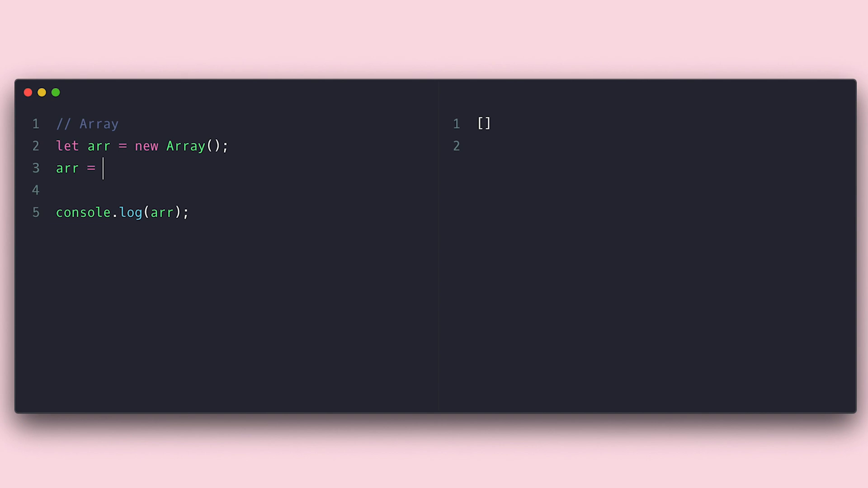
- Remove the empty literal, pass 6 to new Array(), and log arr.length alongside arr
{"action": "key", "text": "Backspace"}
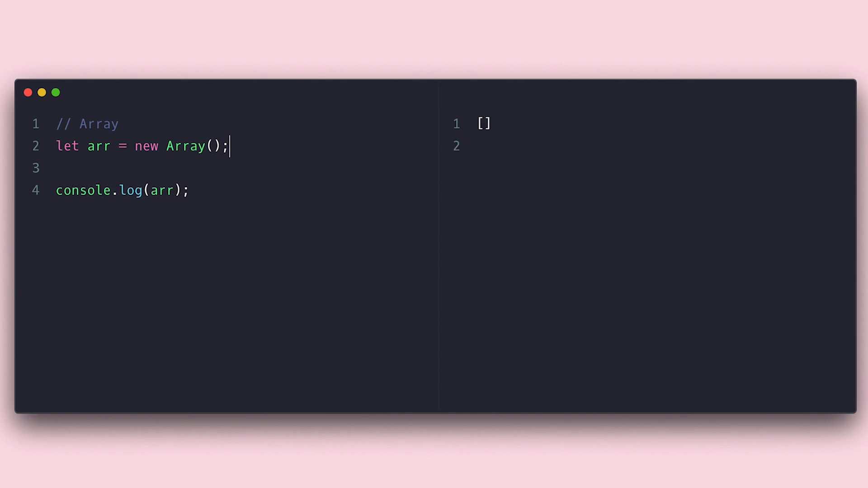
{"action": "type", "text": "6"}
{"action": "left_click", "coordinate": [230, 190]}
{"action": "type", "text": ", a"}
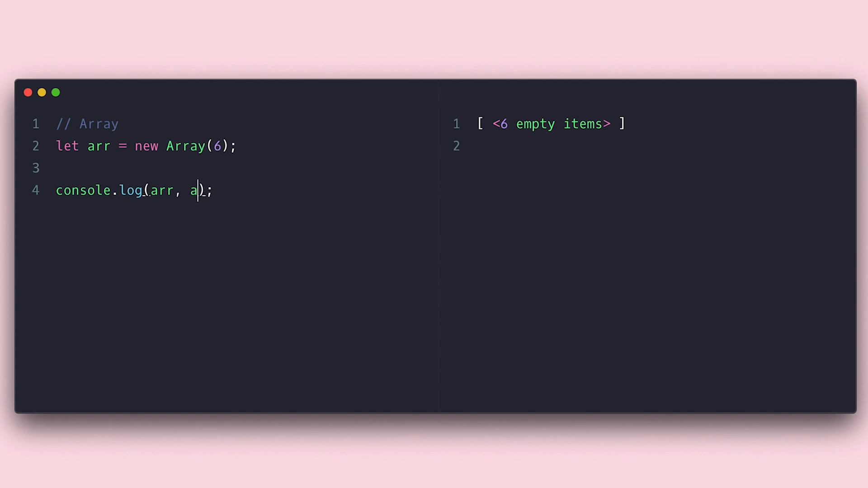
{"action": "type", "text": "rr.length"}
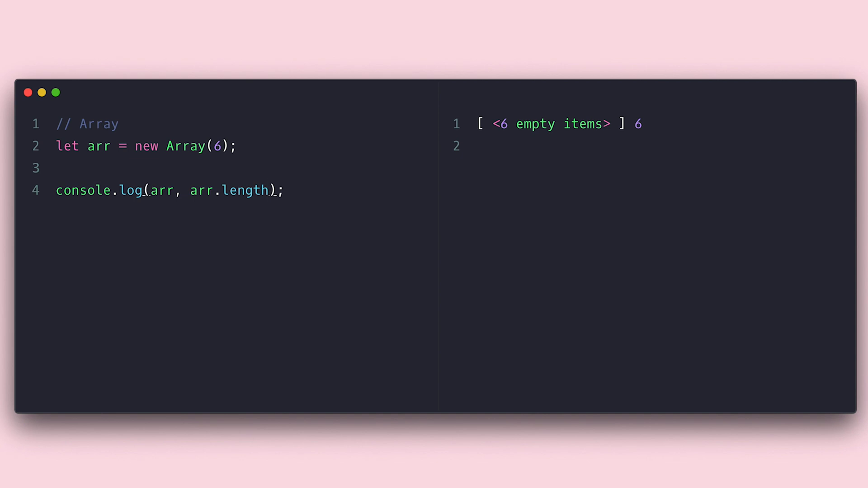
- Extend the constructor to 6, 1, 2, 3 and start reassigning arr with a [1, 2, 3] literal
{"action": "type", "text": ", 1"}
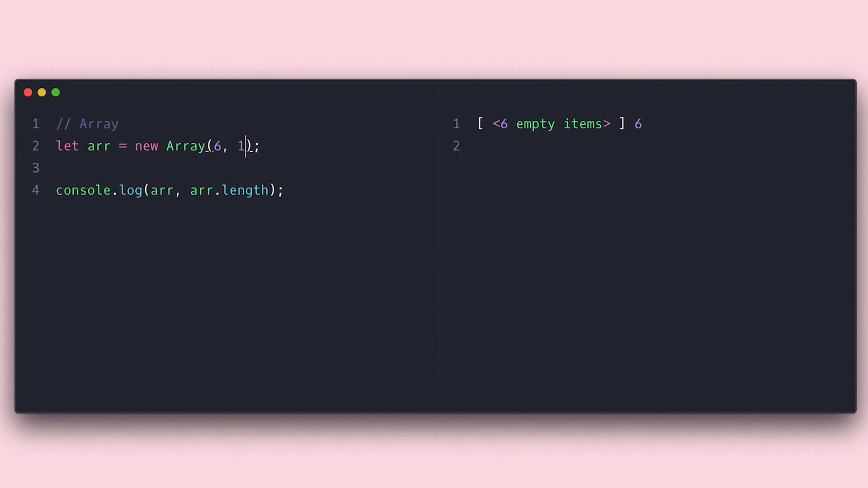
{"action": "type", "text": ", 2, 3"}
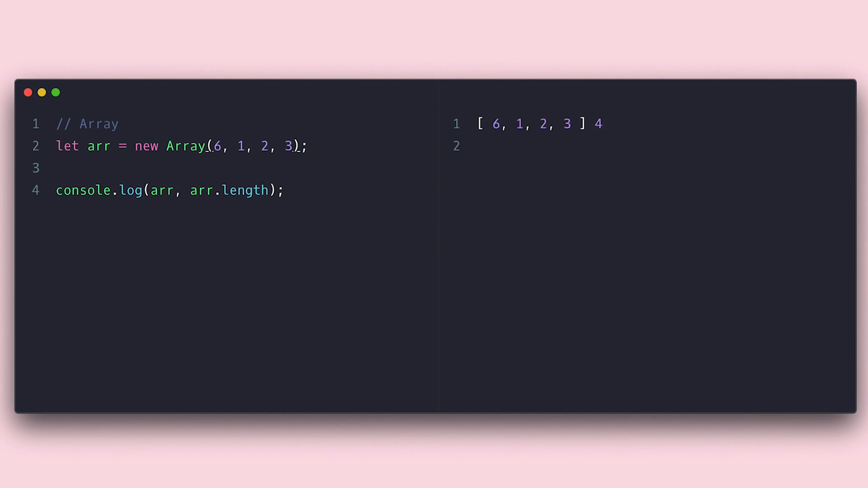
{"action": "type", "text": "arr = [6,]"}
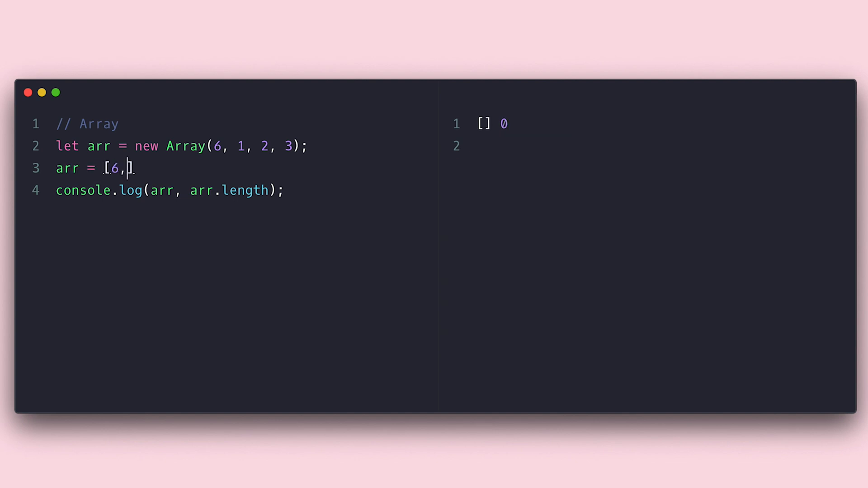
{"action": "type", "text": "1, 2, 3"}
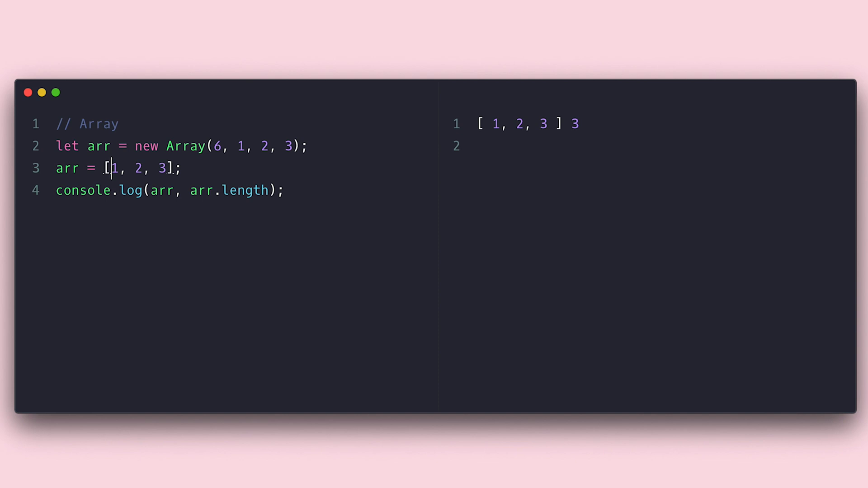
- Replace the constructor with the [1, 2, 3] literal and select it for duplicating into the nested array
{"action": "key", "text": "Enter"}
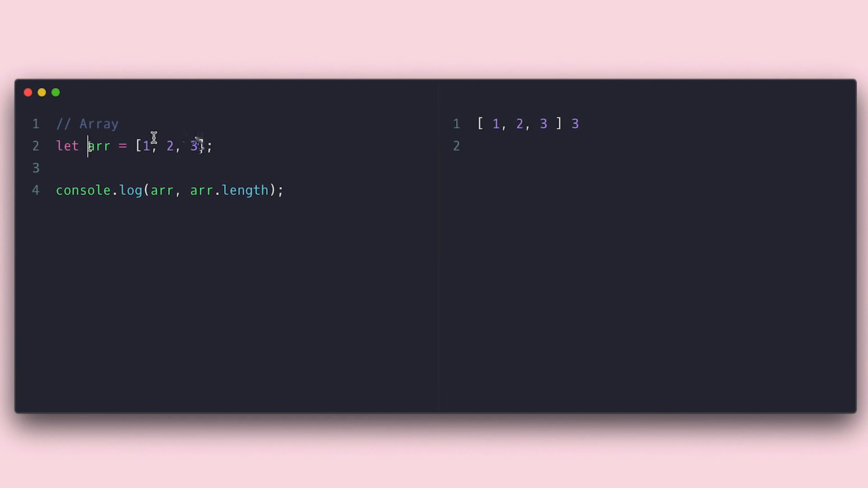
{"action": "left_click_drag", "start_coordinate": [136, 145], "coordinate": [204, 145]}
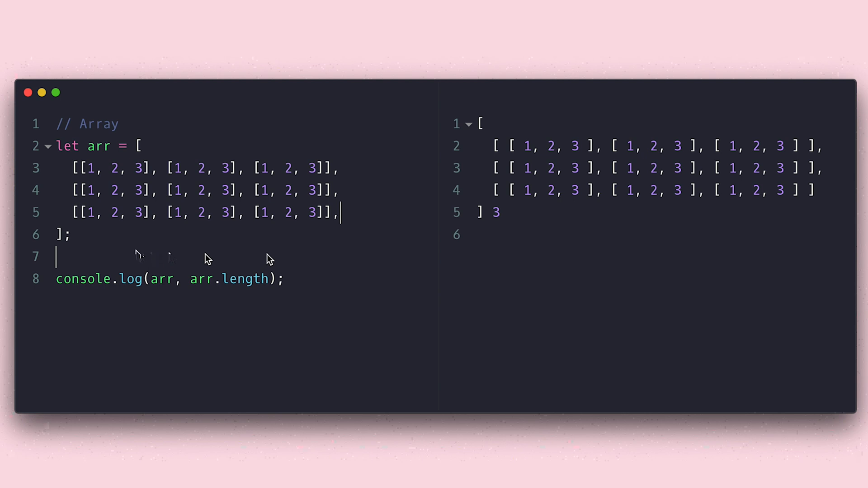
{"action": "mouse_move", "coordinate": [92, 247]}
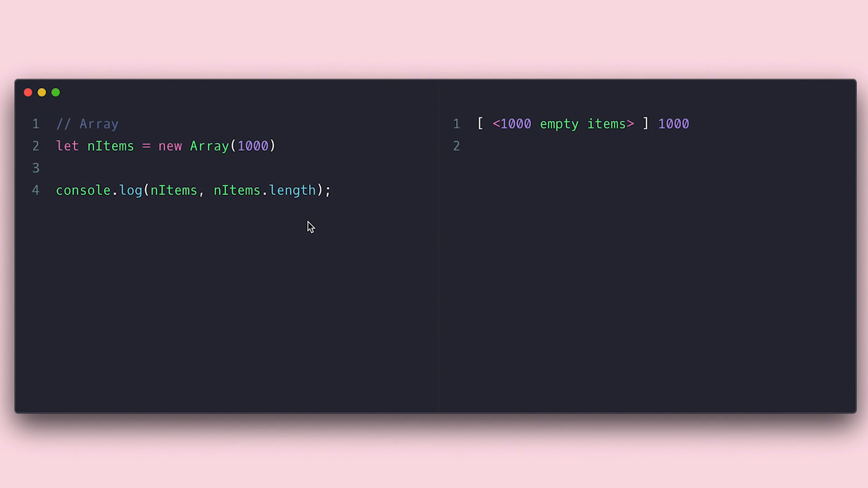
- Append .fill(1) to new Array(1000) so nItems logs a thousand 1s with length 1000
{"action": "left_click", "coordinate": [261, 190]}
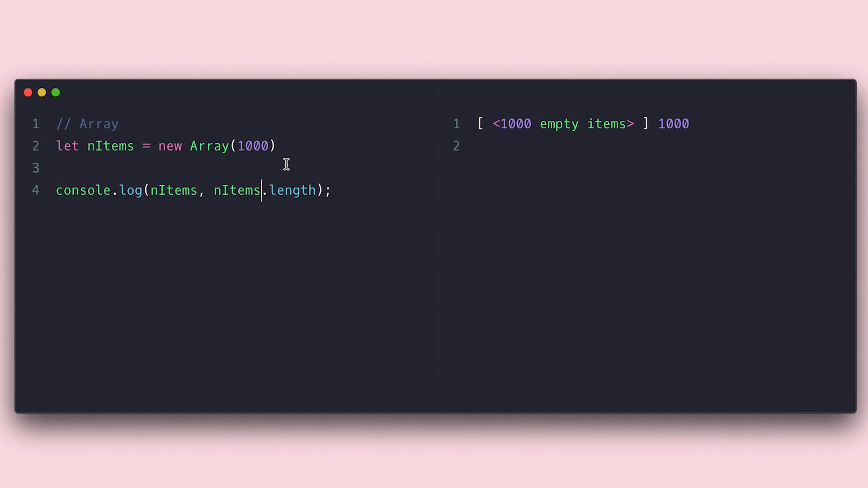
{"action": "type", "text": ".fill"}
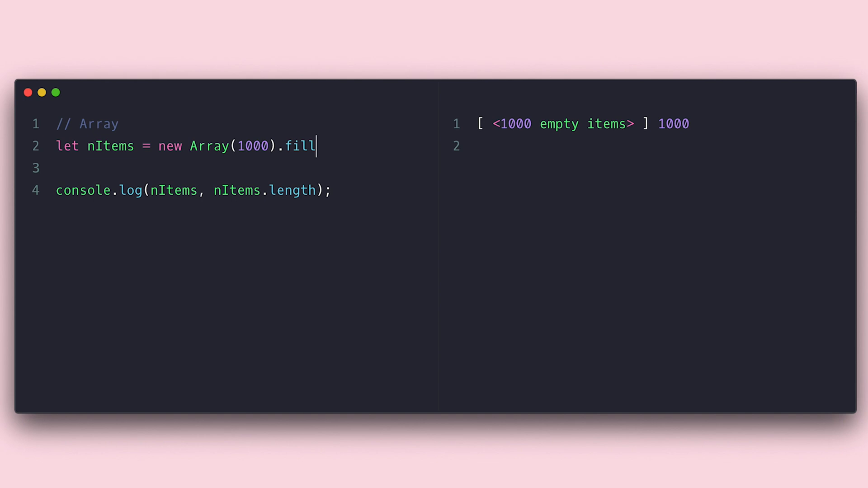
{"action": "type", "text": "(1)"}
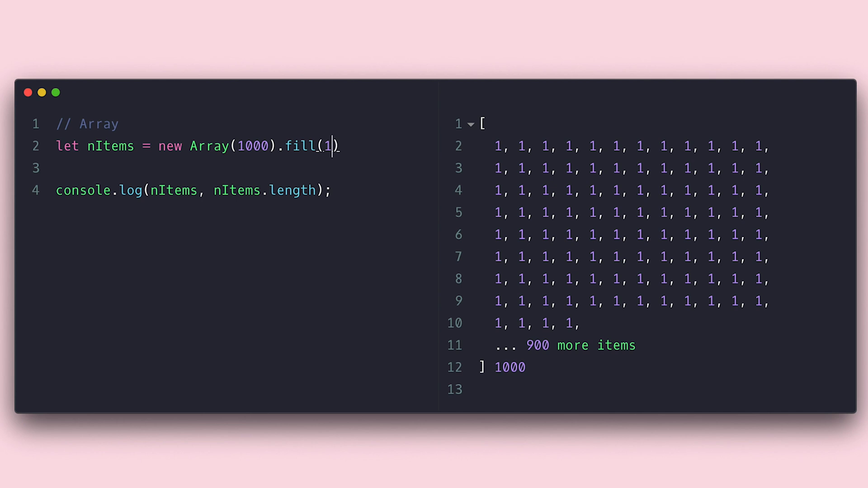
{"action": "mouse_move", "coordinate": [374, 149]}
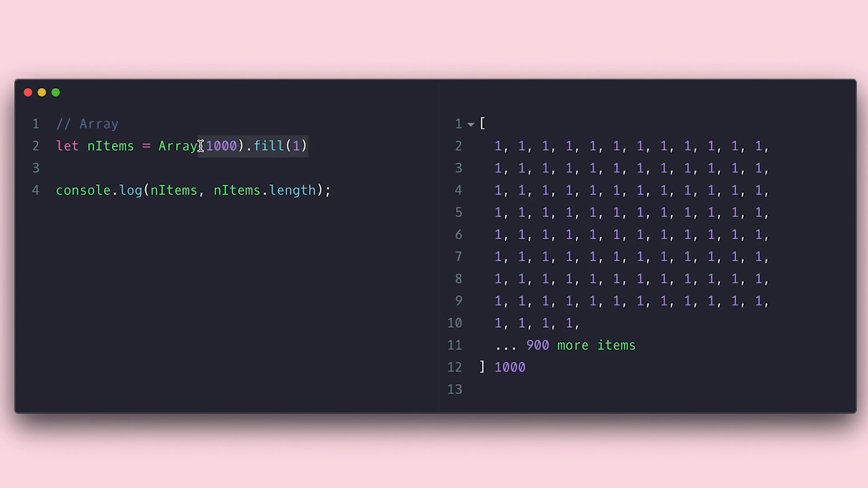
- Build nItems with Array.from({length: 1000}, (_, i) => i+1) giving the numbers 1 to 1000
{"action": "type", "text": ".fr"}
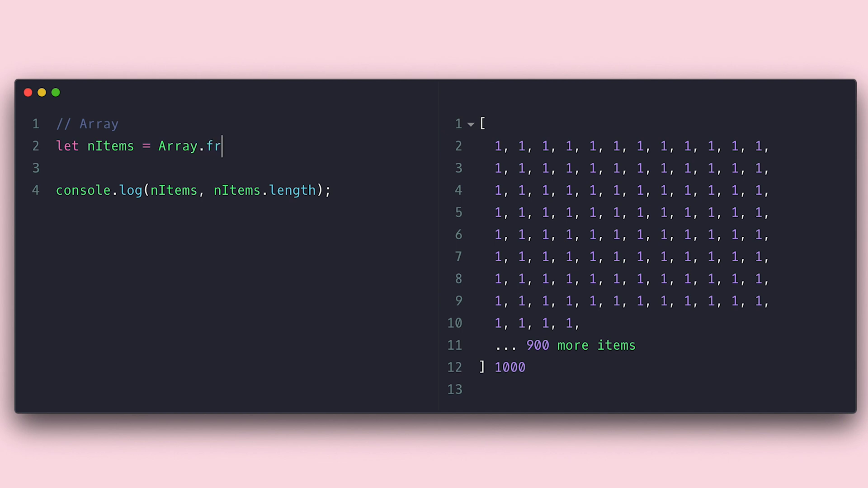
{"action": "type", "text": "om({})"}
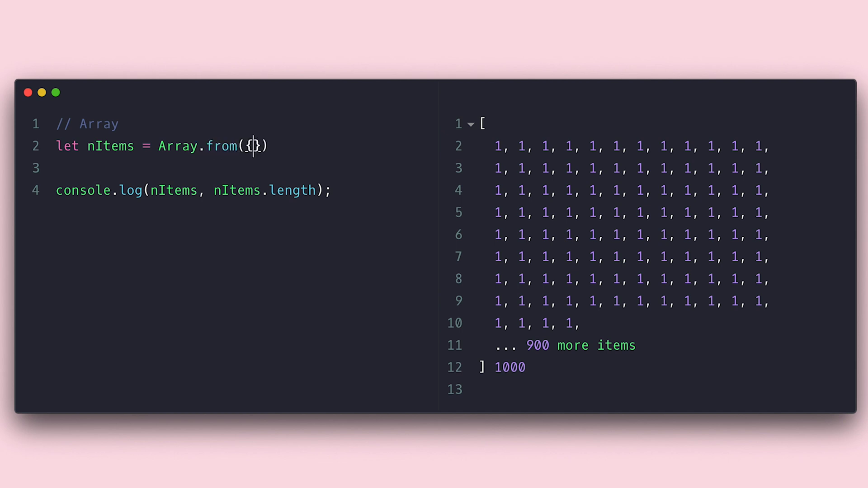
{"action": "type", "text": "length: 1"}
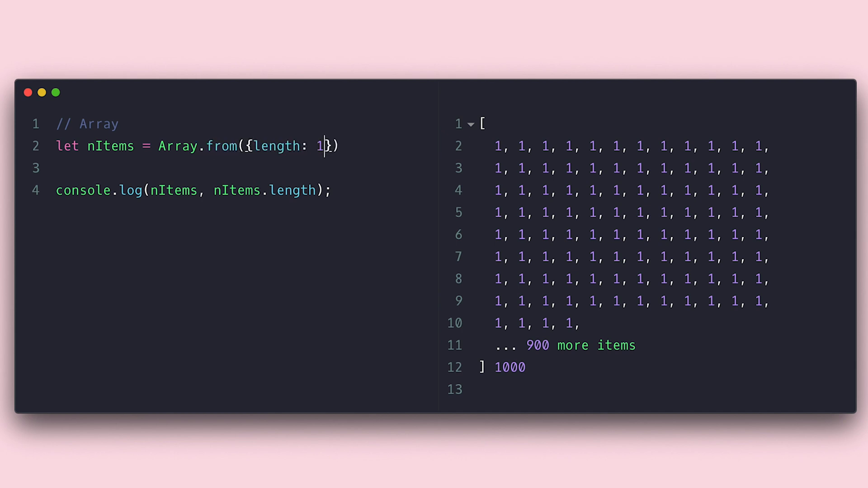
{"action": "type", "text": "000"}
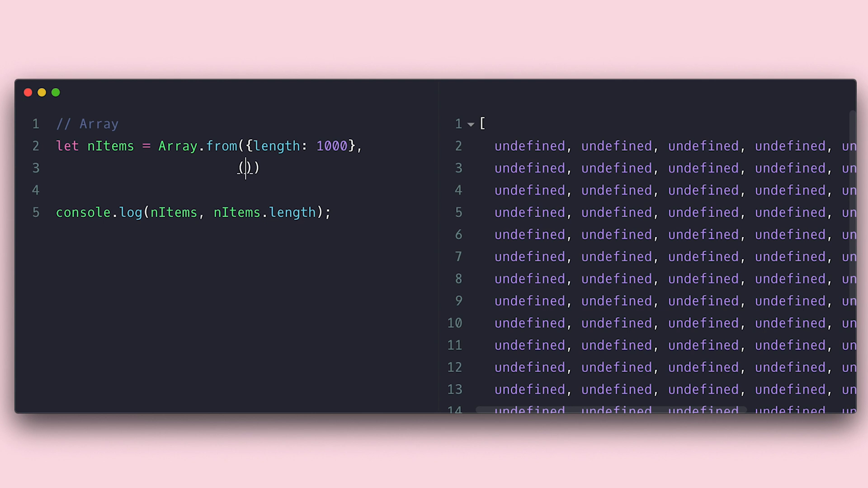
{"action": "type", "text": "(_, i) => i+1)"}
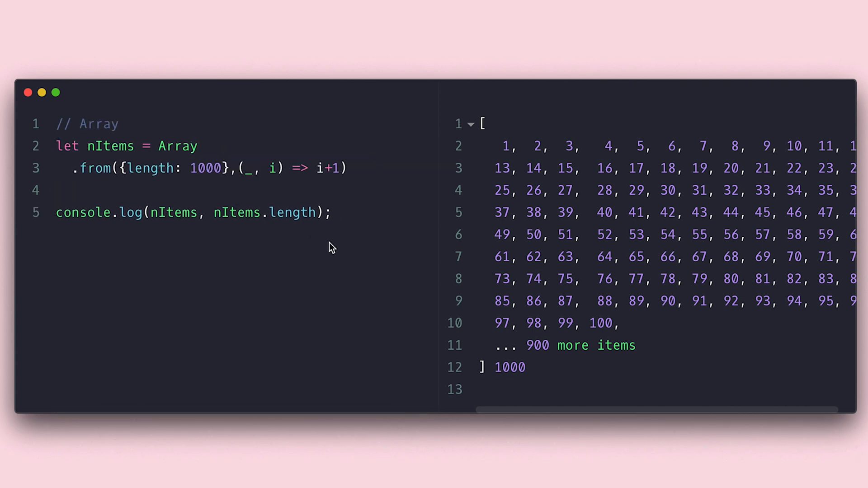
- Add const sString = Array.from('string') to produce its character array
{"action": "type", "text": "const"}
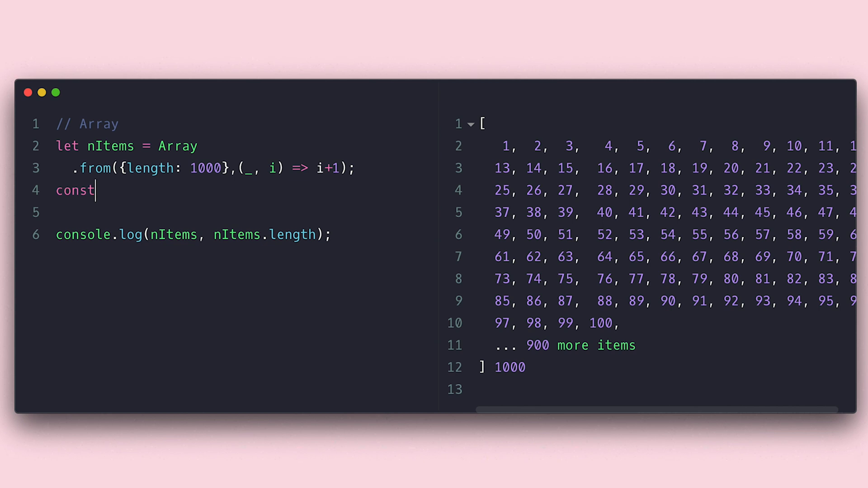
{"action": "type", "text": "sString = Array.from()"}
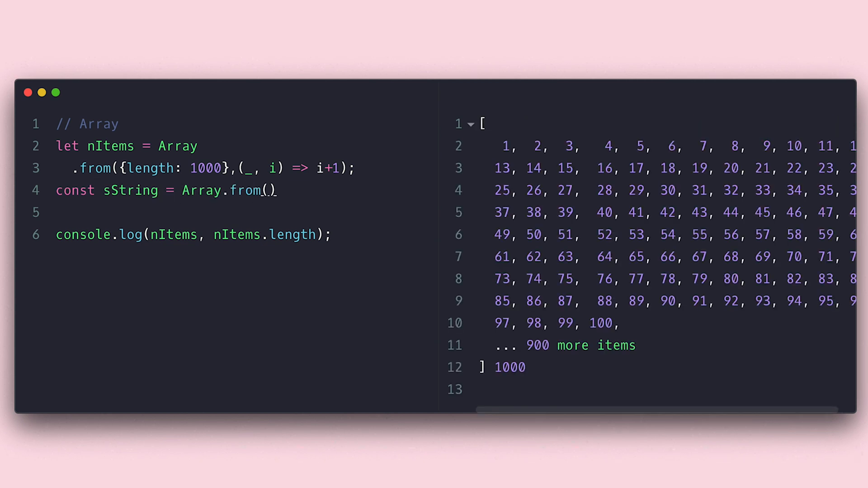
{"action": "type", "text": "'string'"}
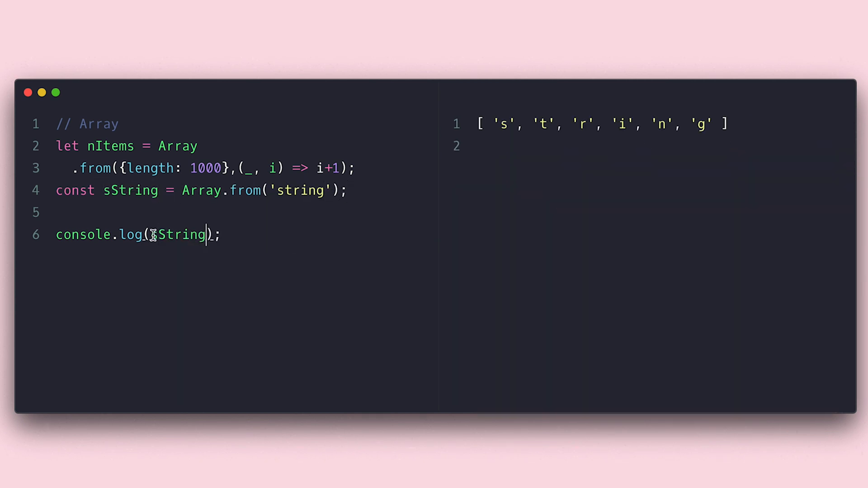